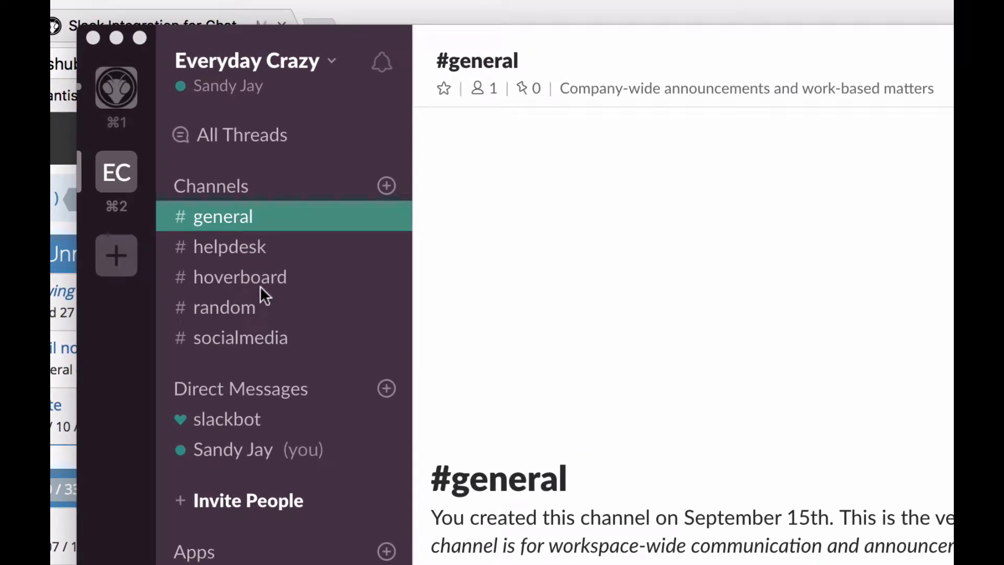
{"action": "mouse_move", "coordinate": [262, 317]}
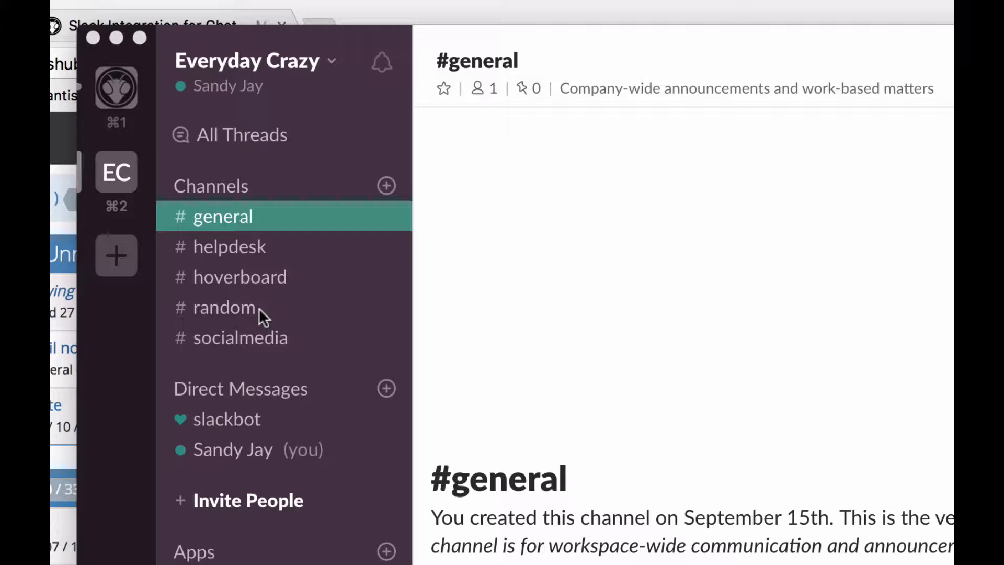
{"action": "mouse_move", "coordinate": [337, 65]}
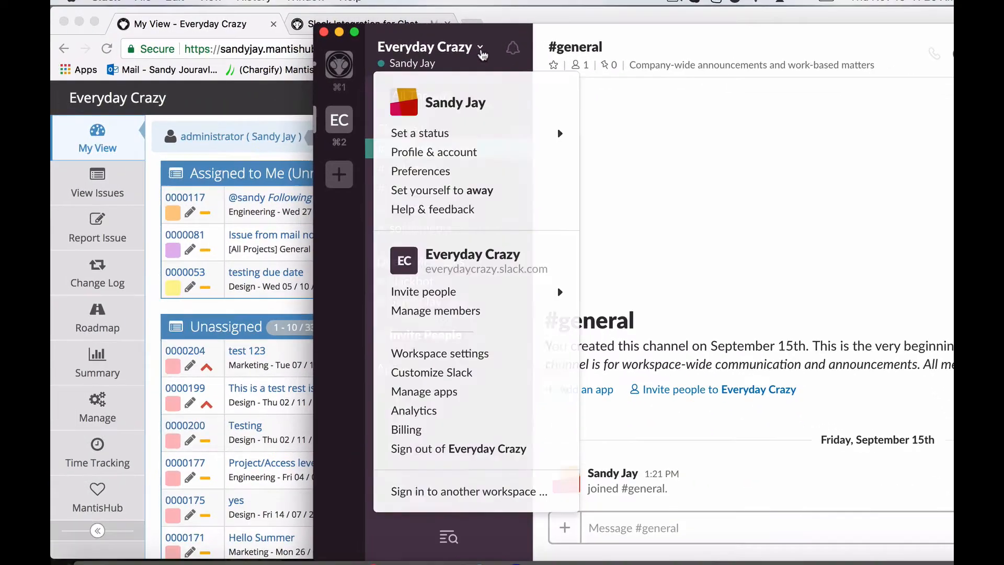
{"action": "mouse_move", "coordinate": [424, 391]}
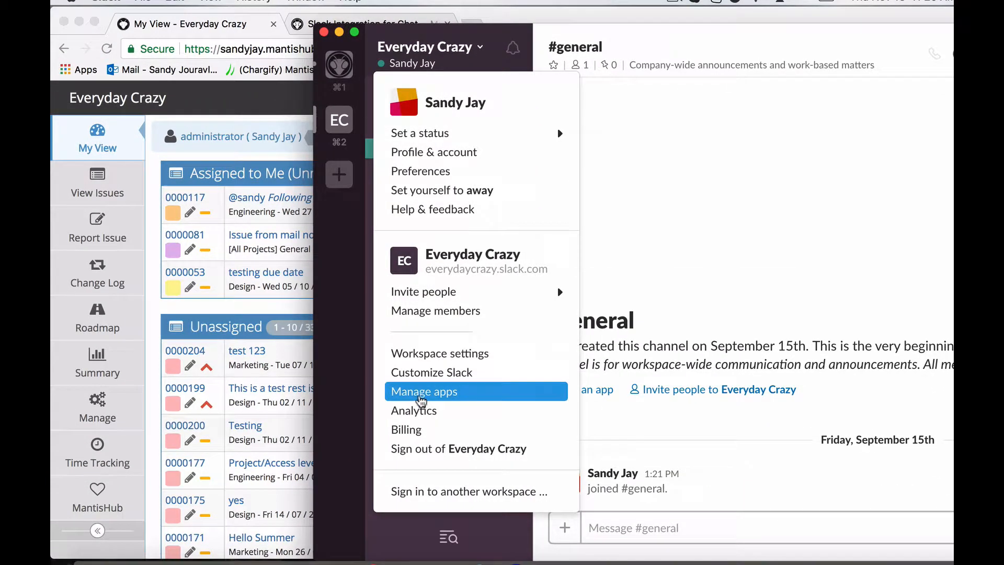
Go to the workspace's Manage apps page listing Google Drive as installed
{"action": "left_click", "coordinate": [423, 391]}
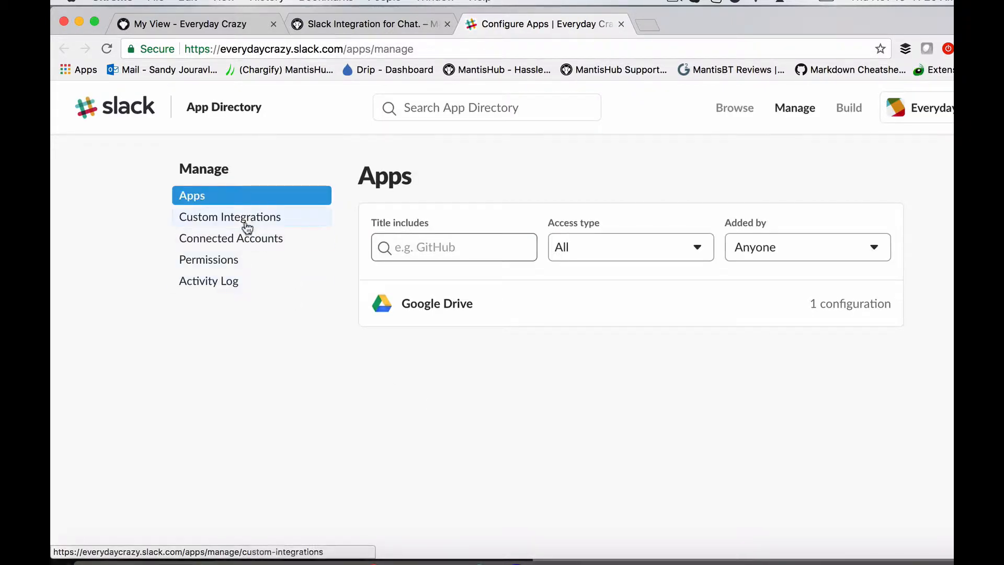
Show Custom Integrations and the Incoming WebHooks app with its #hoverboard configuration
{"action": "left_click", "coordinate": [229, 217]}
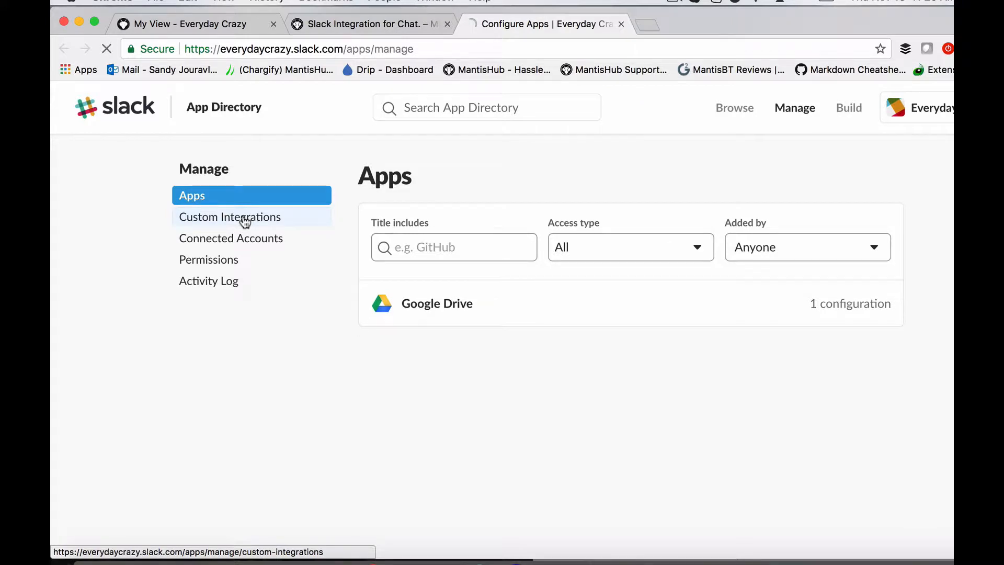
{"action": "left_click", "coordinate": [230, 216]}
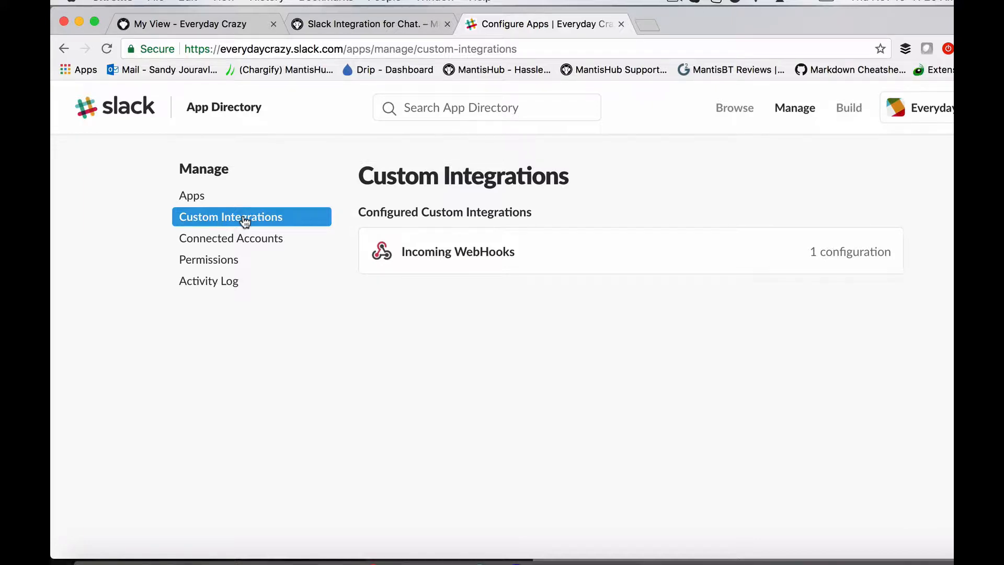
{"action": "mouse_move", "coordinate": [469, 268]}
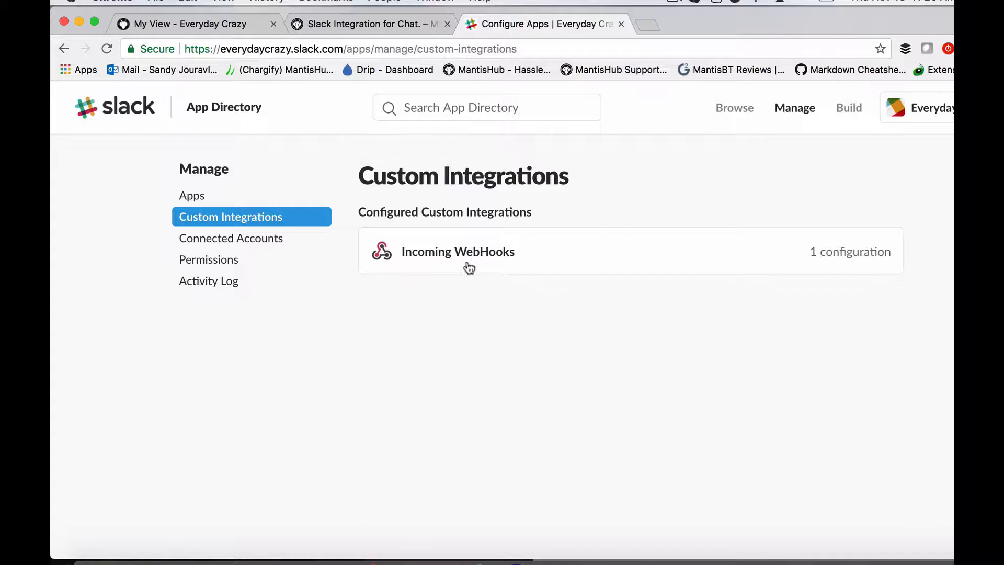
{"action": "left_click", "coordinate": [457, 251]}
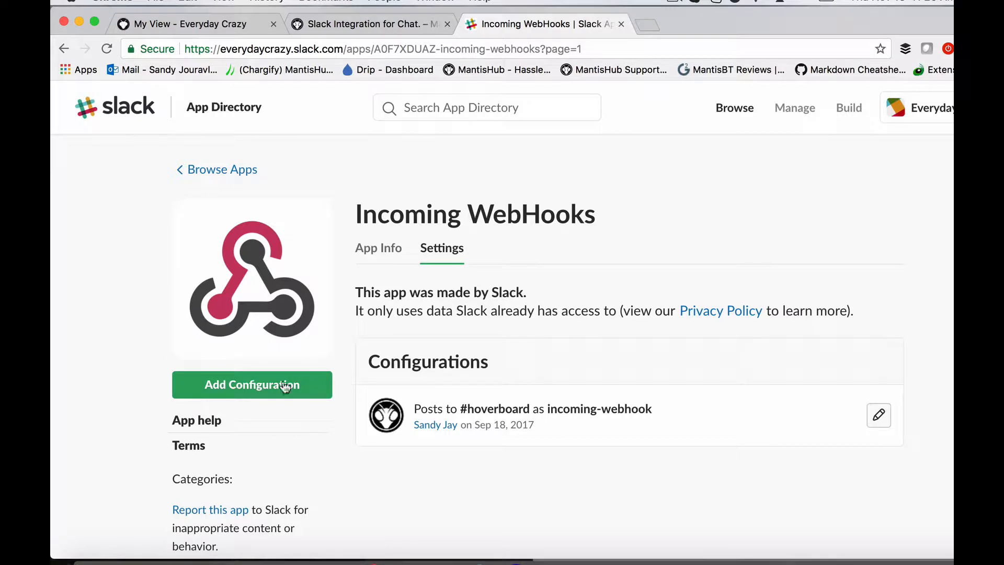
{"action": "mouse_move", "coordinate": [251, 399]}
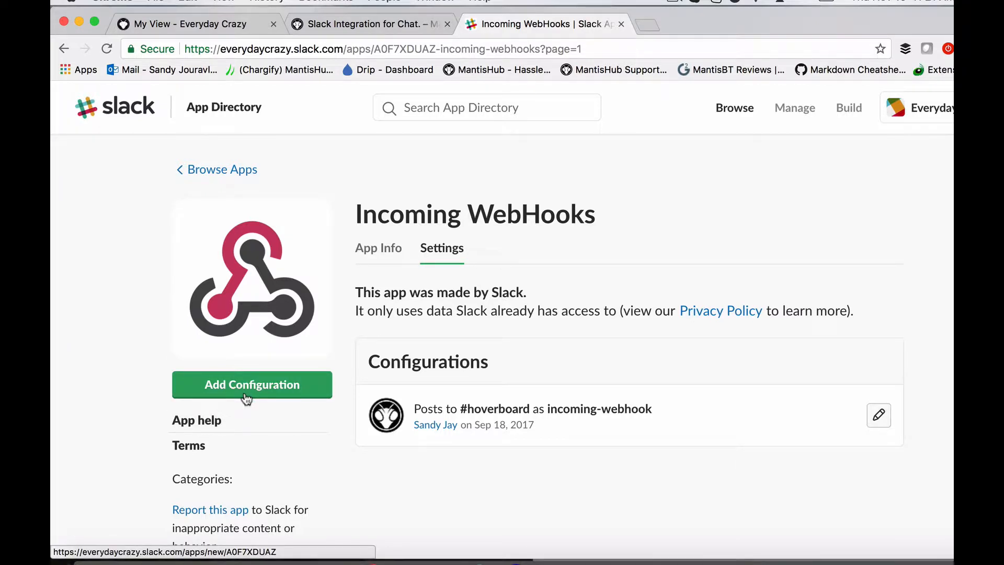
{"action": "mouse_move", "coordinate": [404, 456]}
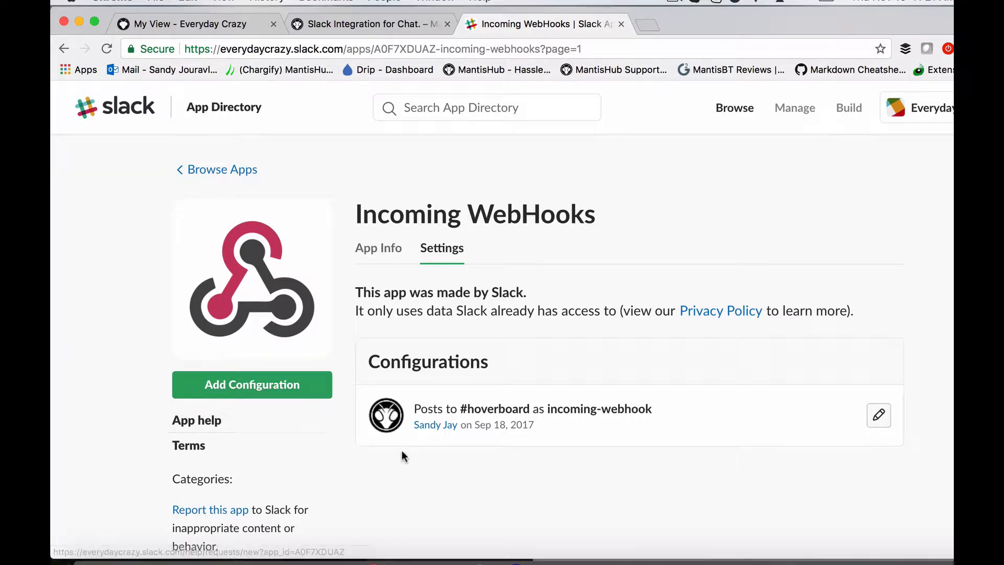
{"action": "mouse_move", "coordinate": [878, 415]}
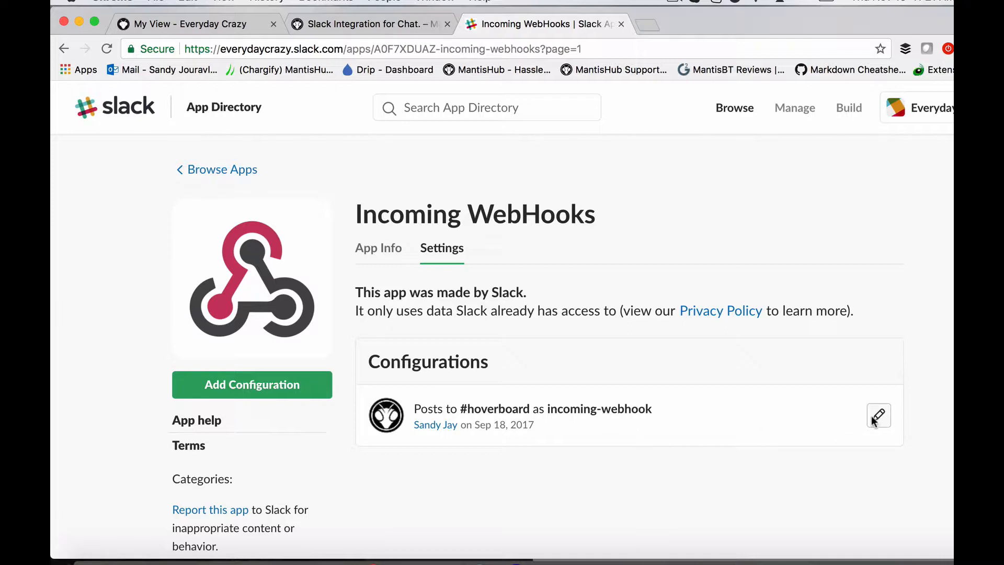
Edit the incoming webhook configuration that posts to #hoverboard
{"action": "left_click", "coordinate": [879, 415]}
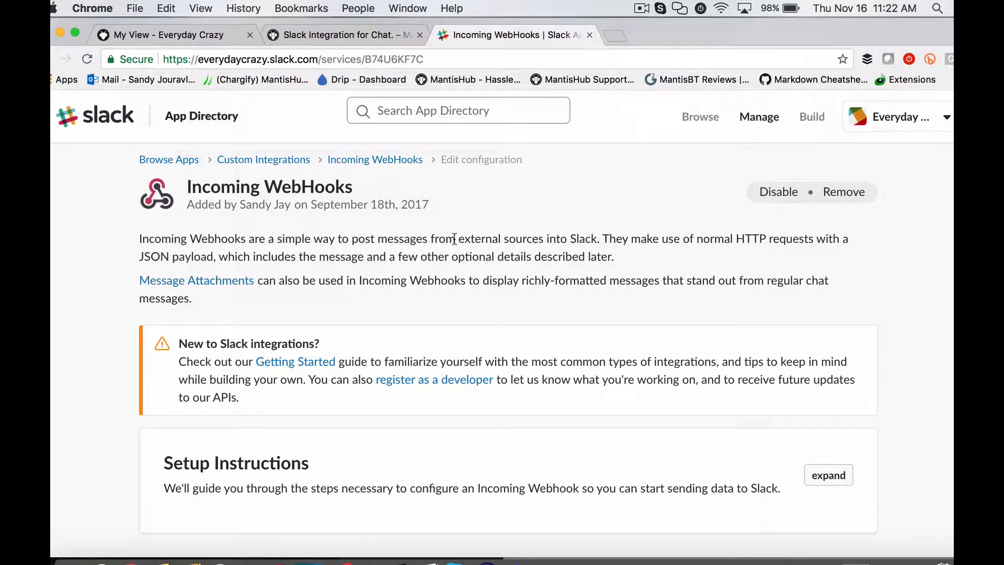
{"action": "scroll", "scroll_direction": "down", "scroll_amount": 3}
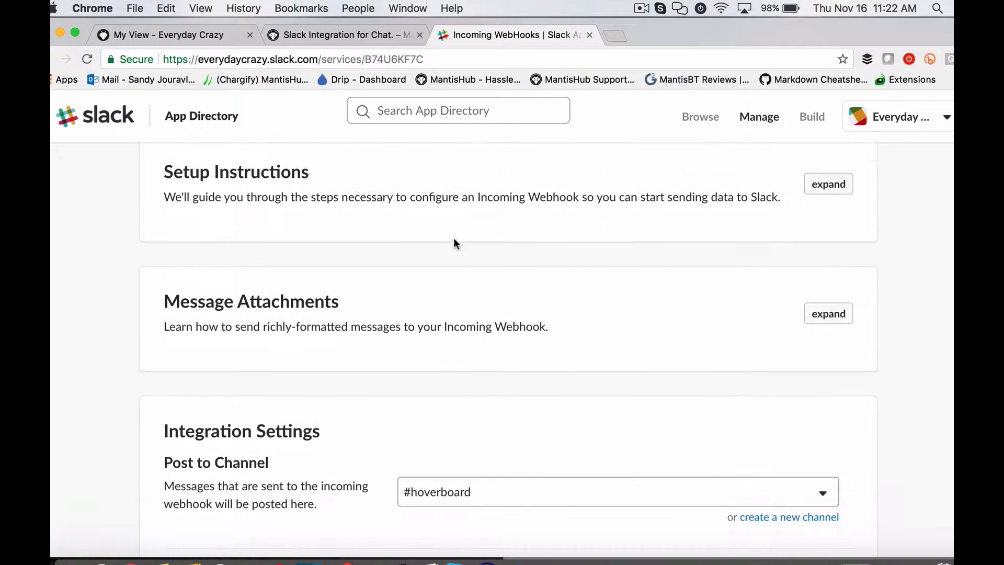
{"action": "scroll", "scroll_direction": "down", "scroll_amount": 3}
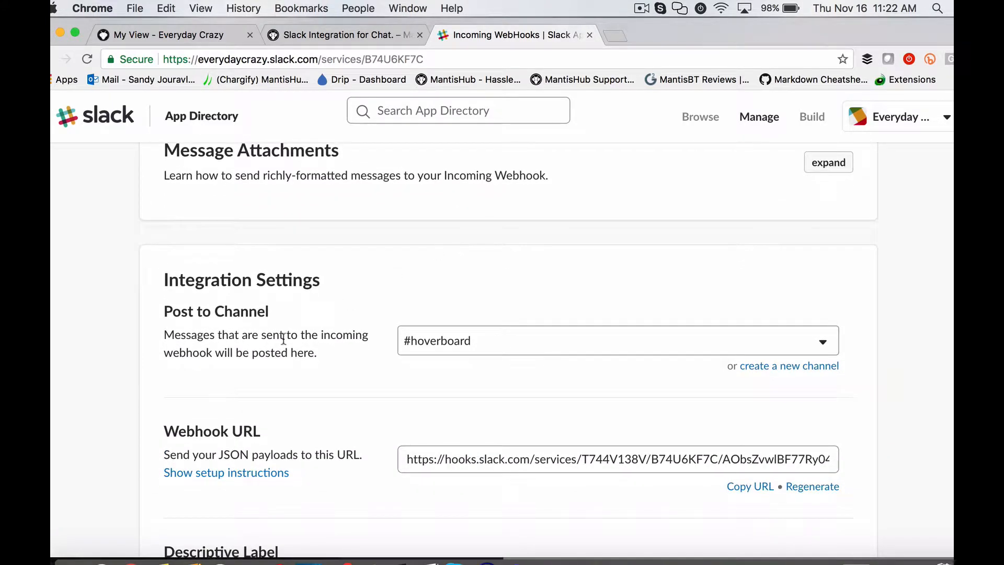
{"action": "mouse_move", "coordinate": [398, 373]}
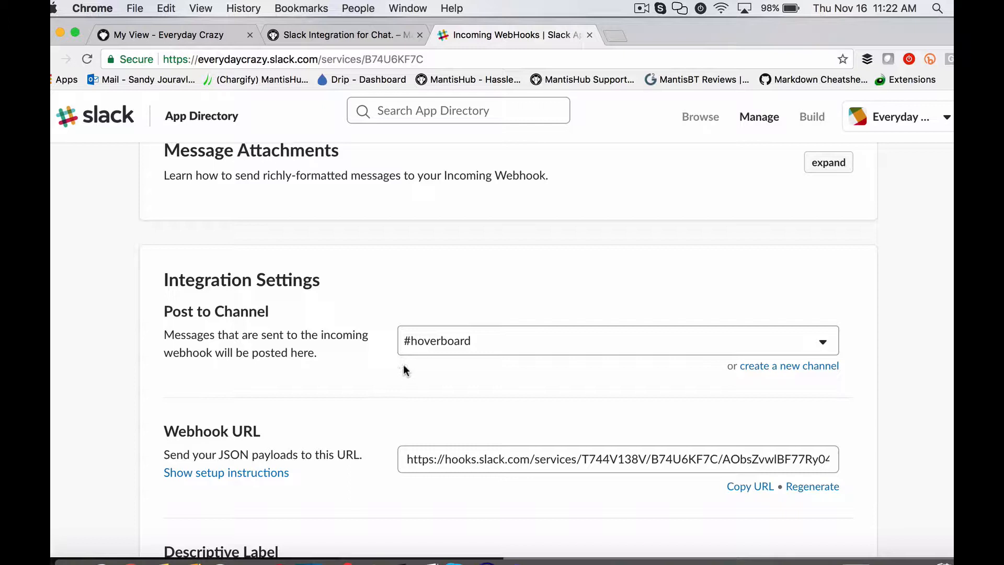
{"action": "scroll", "scroll_direction": "down", "scroll_amount": 3}
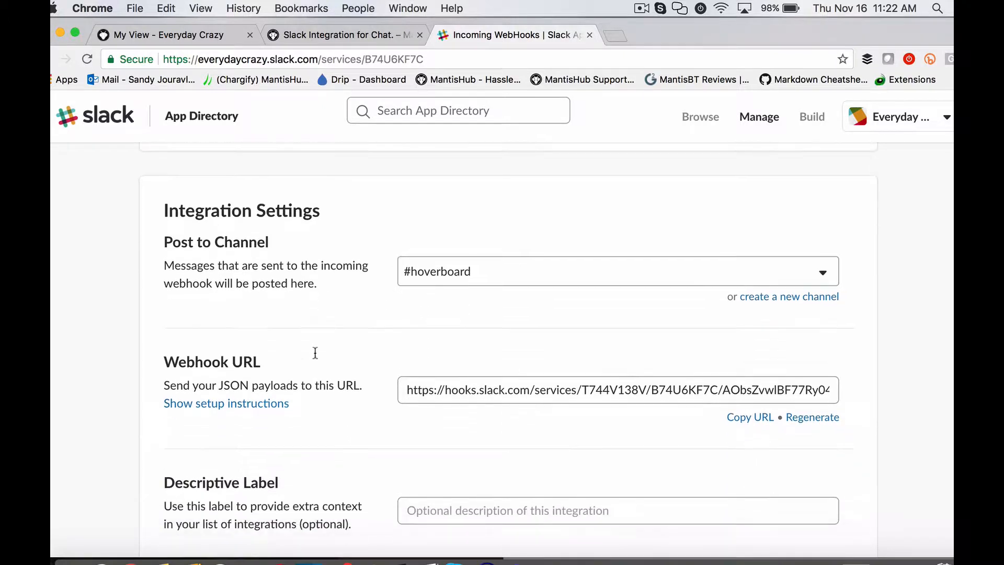
{"action": "scroll", "scroll_direction": "down", "scroll_amount": 3}
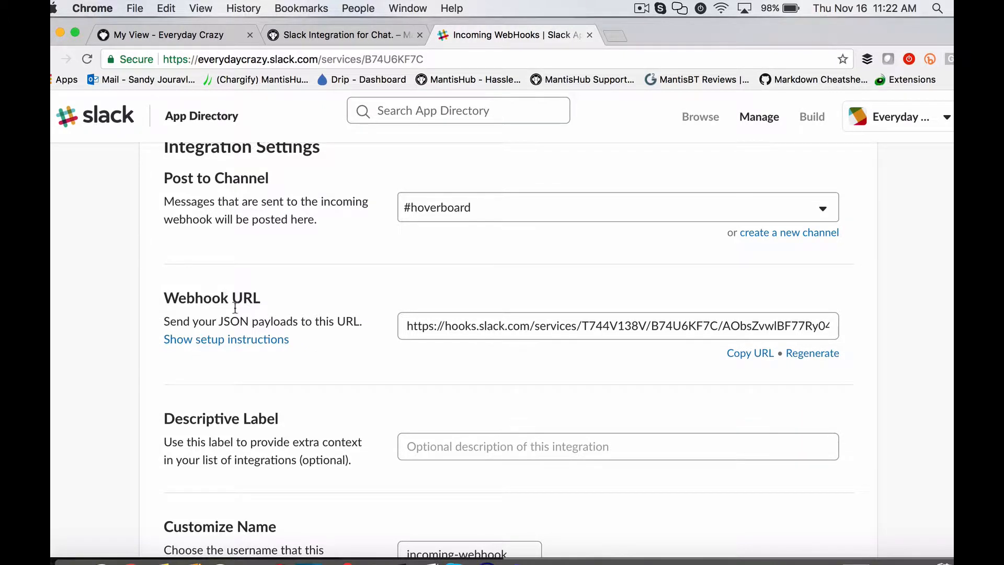
{"action": "mouse_move", "coordinate": [440, 365]}
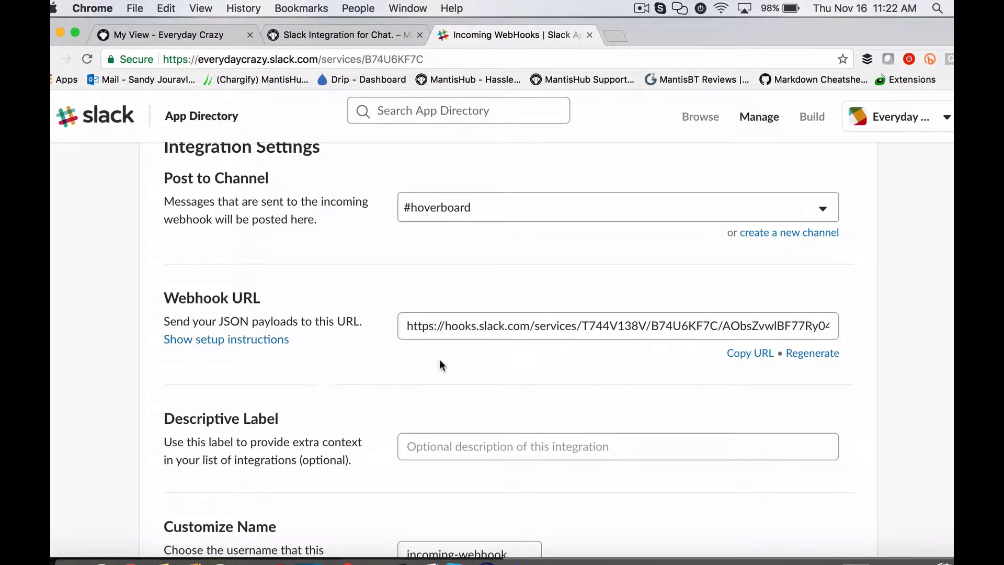
{"action": "mouse_move", "coordinate": [750, 353]}
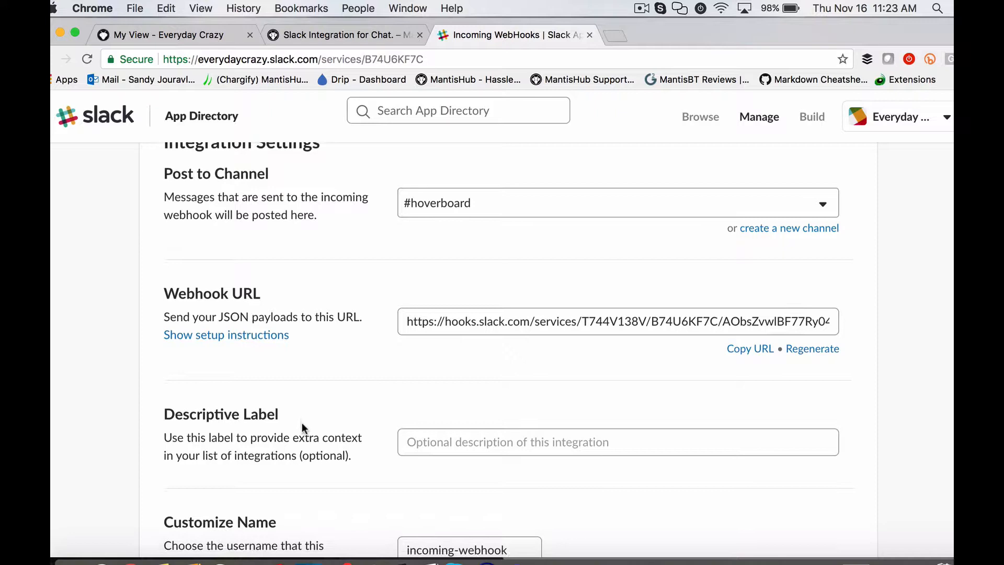
Save the #hoverboard webhook settings and return to the Incoming WebHooks page
{"action": "scroll", "scroll_direction": "down", "scroll_amount": 3}
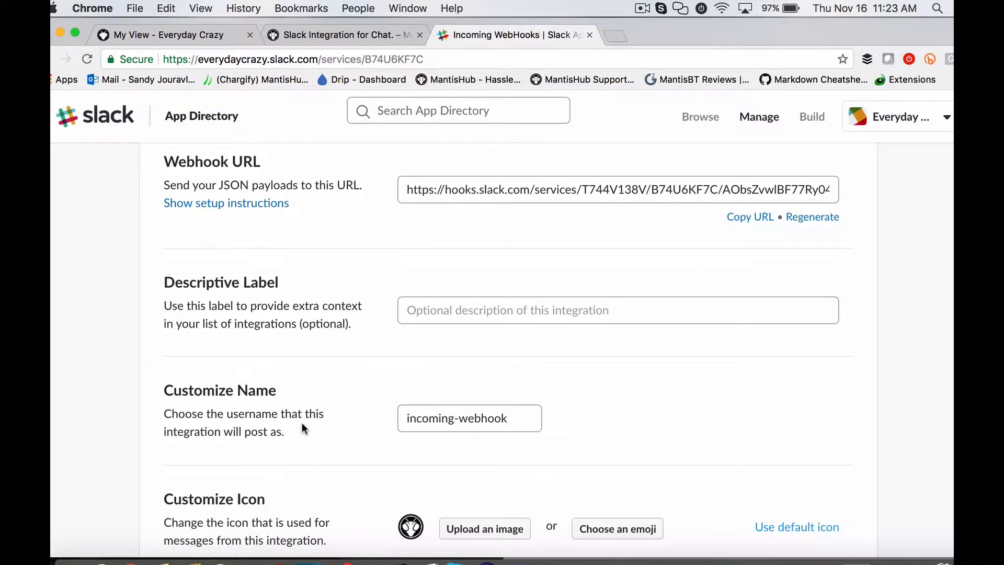
{"action": "scroll", "scroll_direction": "down", "scroll_amount": 3}
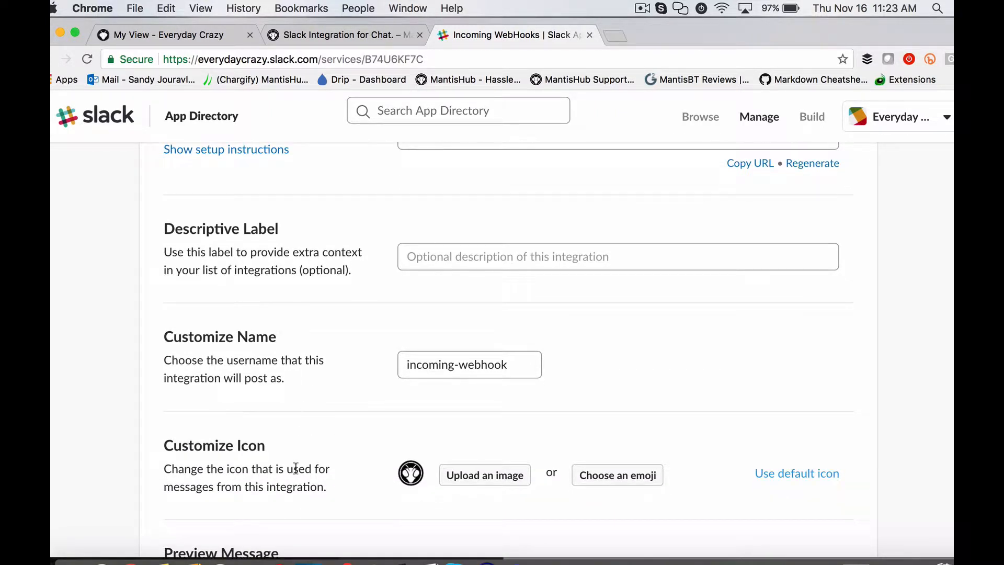
{"action": "scroll", "scroll_direction": "down", "scroll_amount": 3}
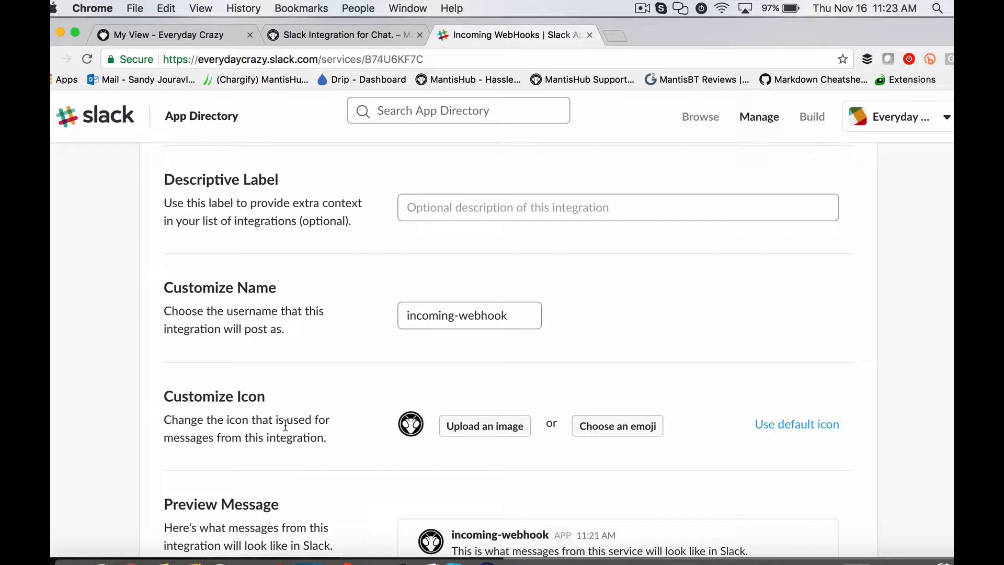
{"action": "mouse_move", "coordinate": [404, 405]}
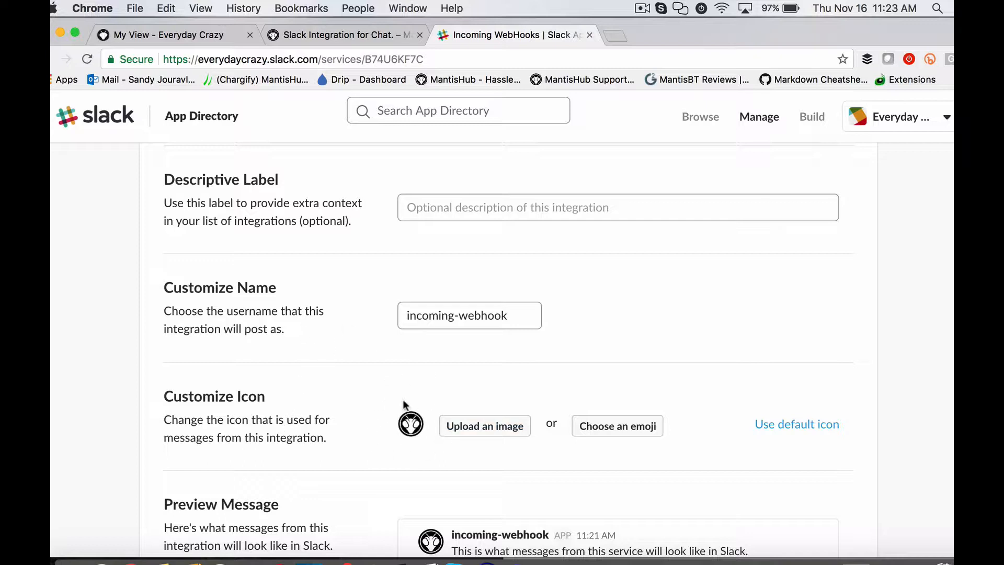
{"action": "mouse_move", "coordinate": [401, 437]}
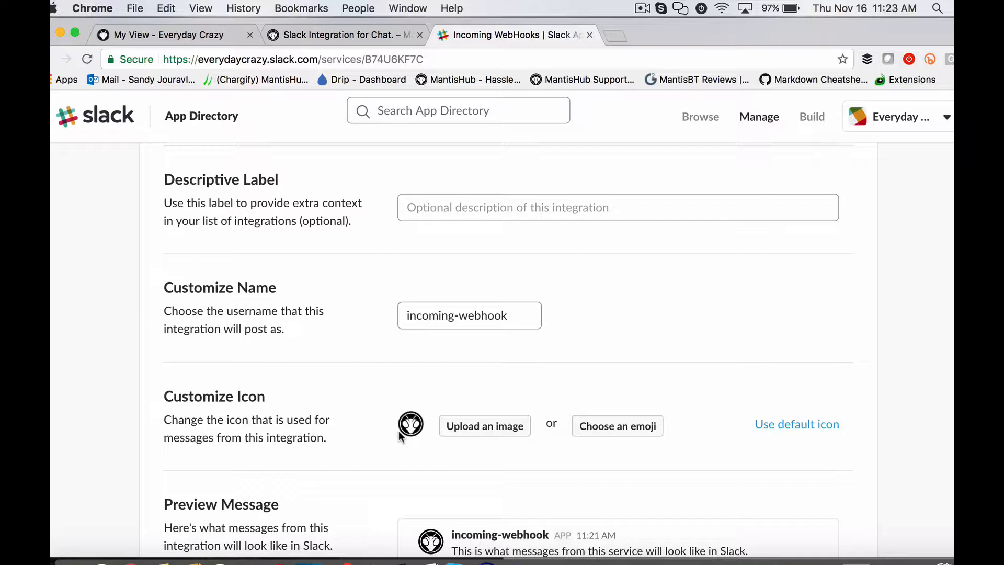
{"action": "scroll", "scroll_direction": "down", "scroll_amount": 3}
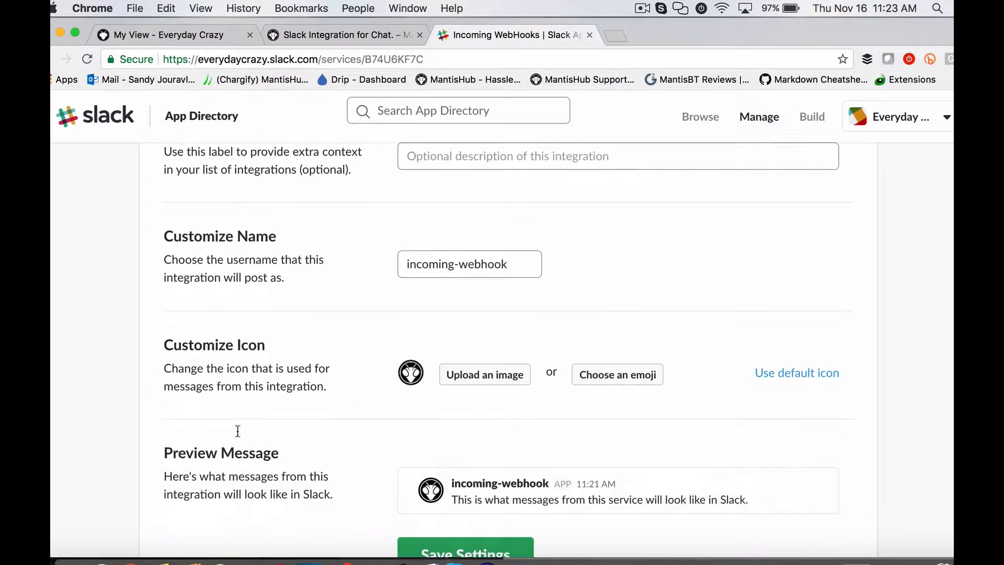
{"action": "scroll", "scroll_direction": "down", "scroll_amount": 3}
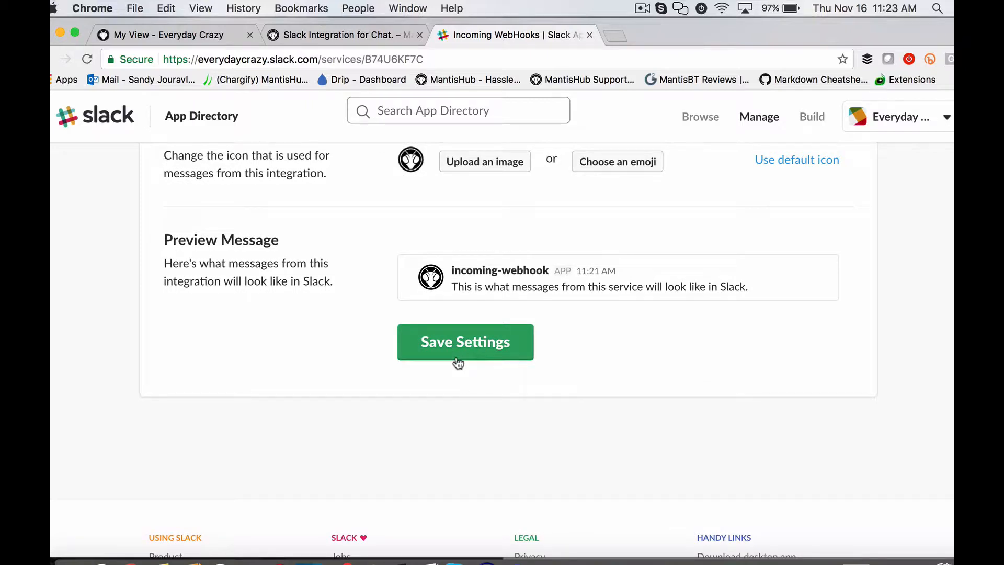
{"action": "left_click", "coordinate": [466, 341]}
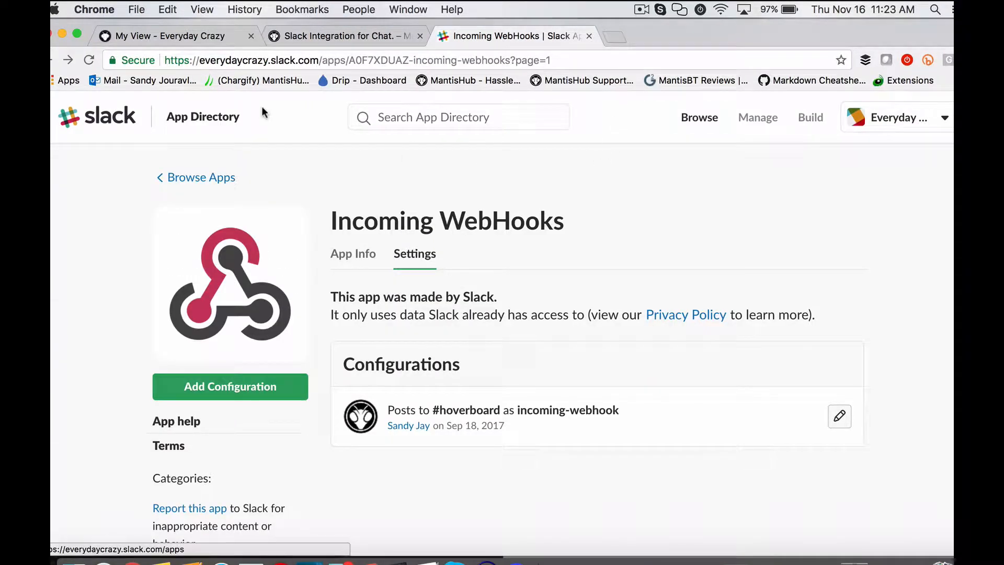
In MantisHub's Manage Plugins list, bring up the Slack plugin's configuration with its webhook URL
{"action": "left_click", "coordinate": [170, 36]}
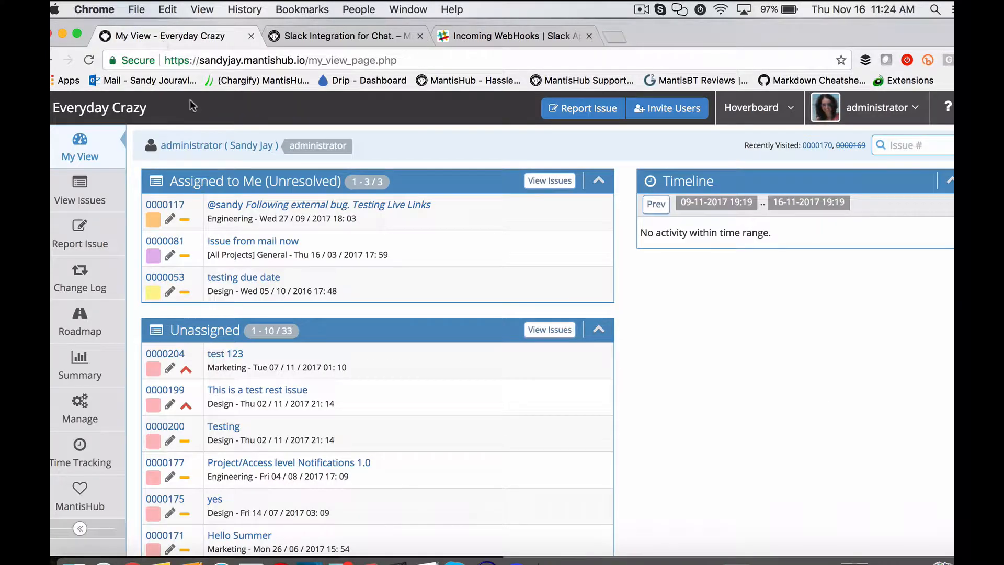
{"action": "mouse_move", "coordinate": [79, 244]}
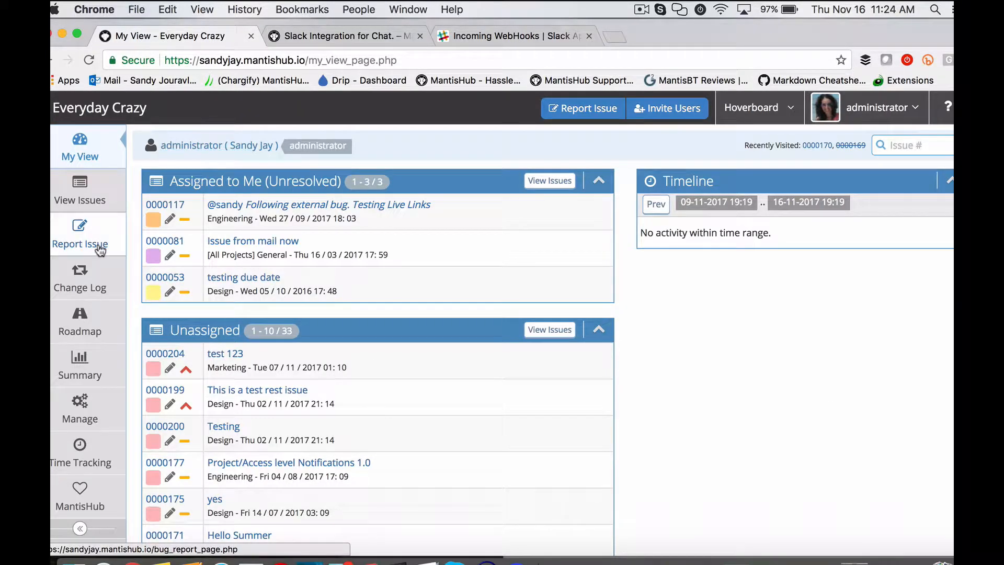
{"action": "mouse_move", "coordinate": [79, 409]}
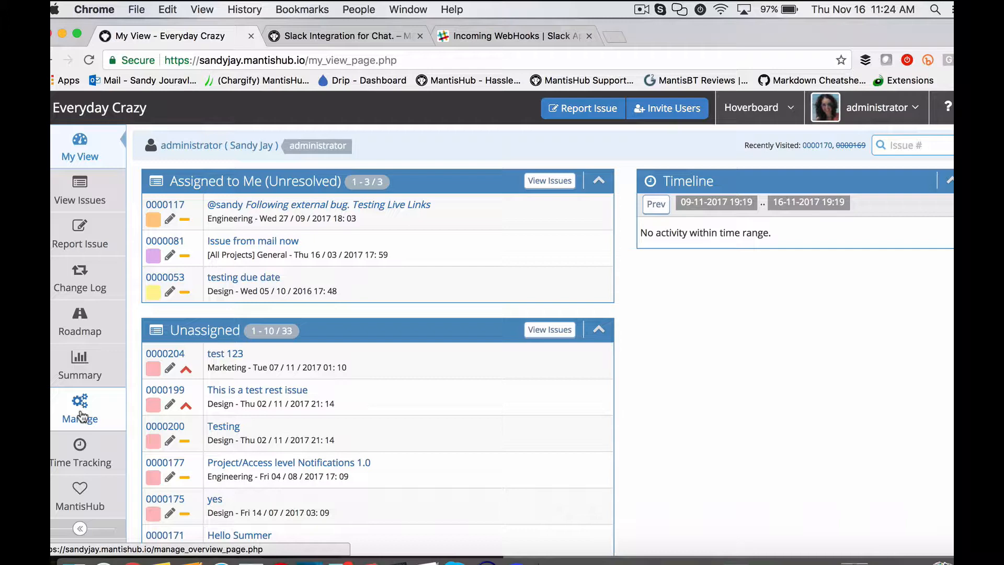
{"action": "left_click", "coordinate": [79, 409]}
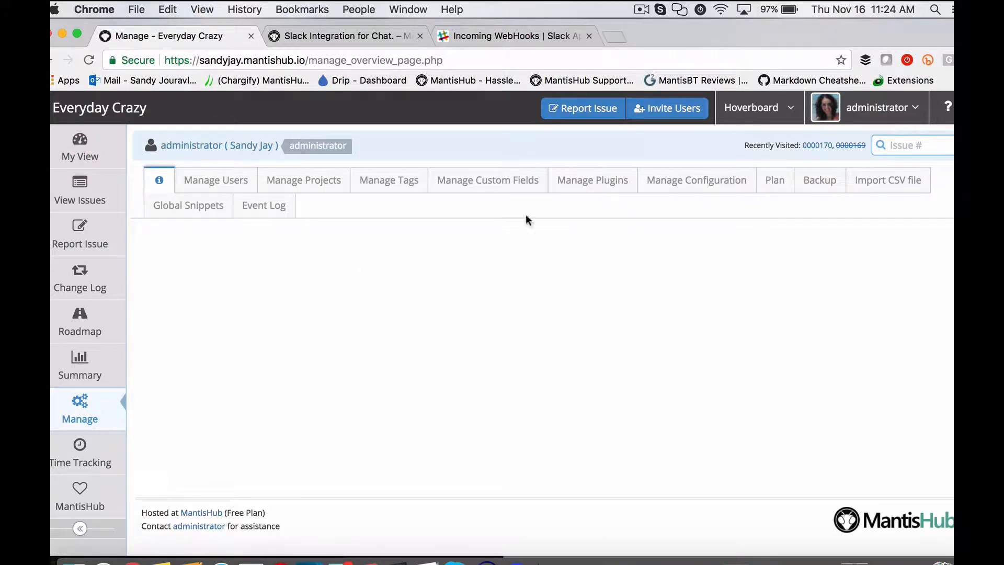
{"action": "left_click", "coordinate": [592, 180]}
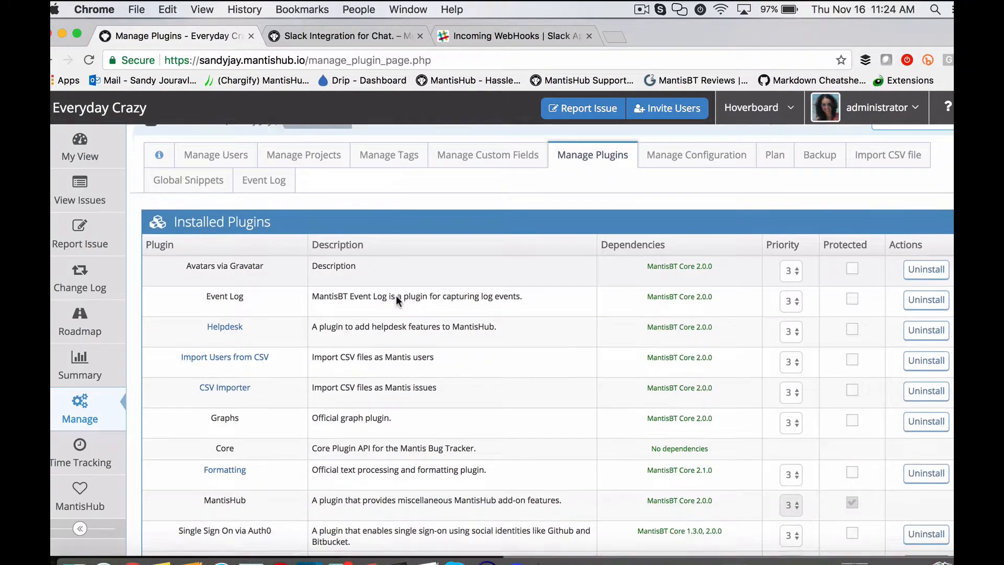
{"action": "scroll", "scroll_direction": "down", "scroll_amount": 3}
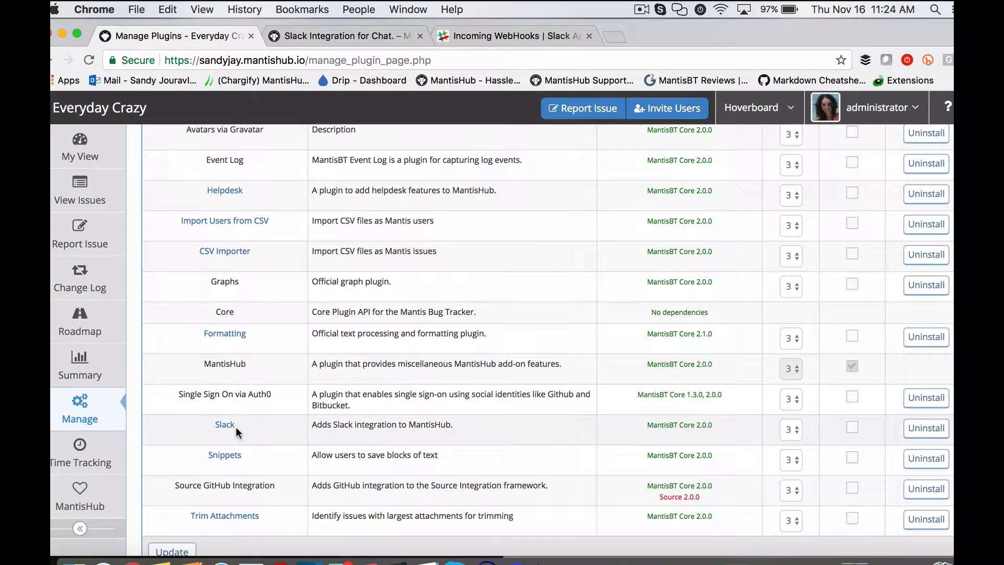
{"action": "left_click", "coordinate": [224, 424]}
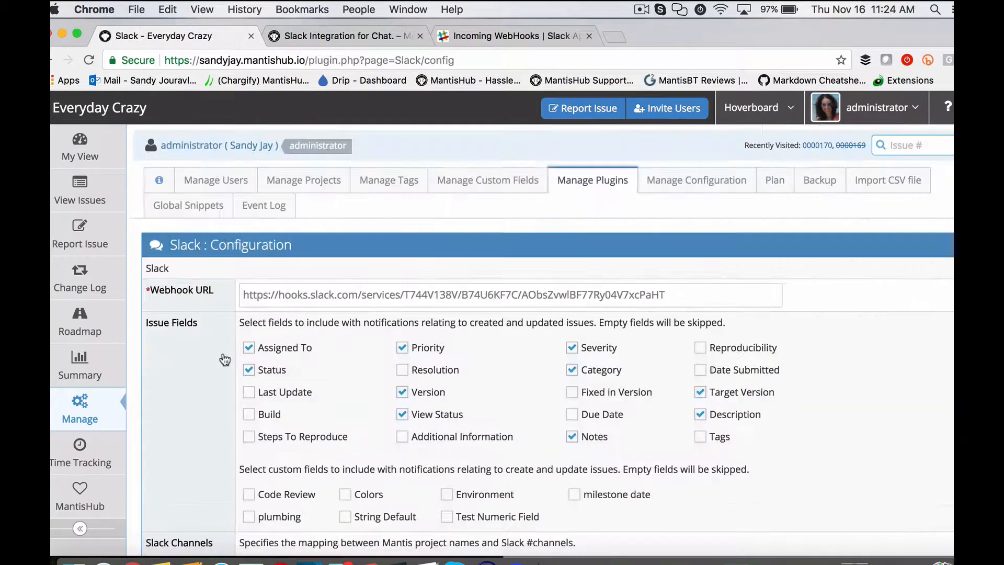
{"action": "mouse_move", "coordinate": [193, 304]}
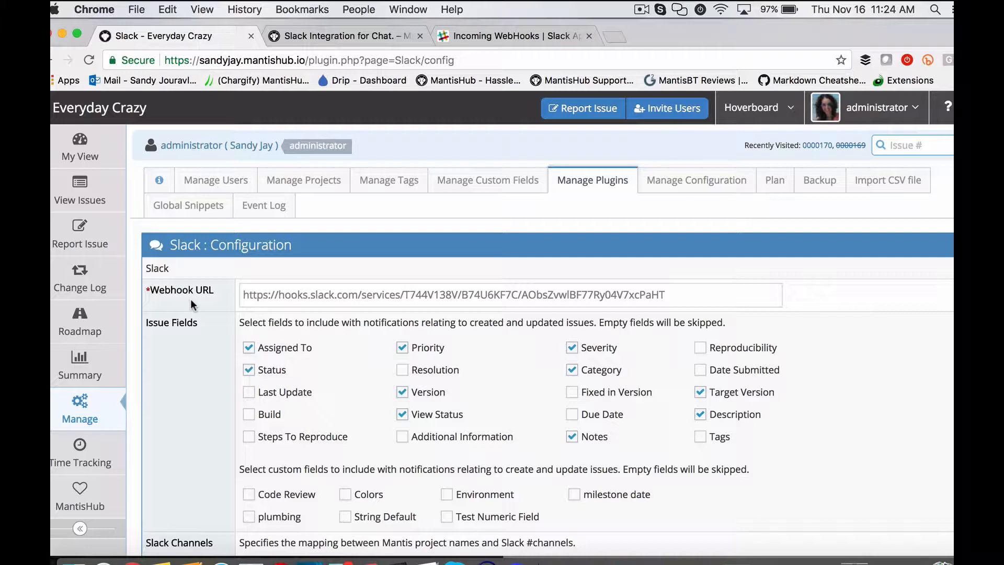
{"action": "left_click", "coordinate": [303, 295]}
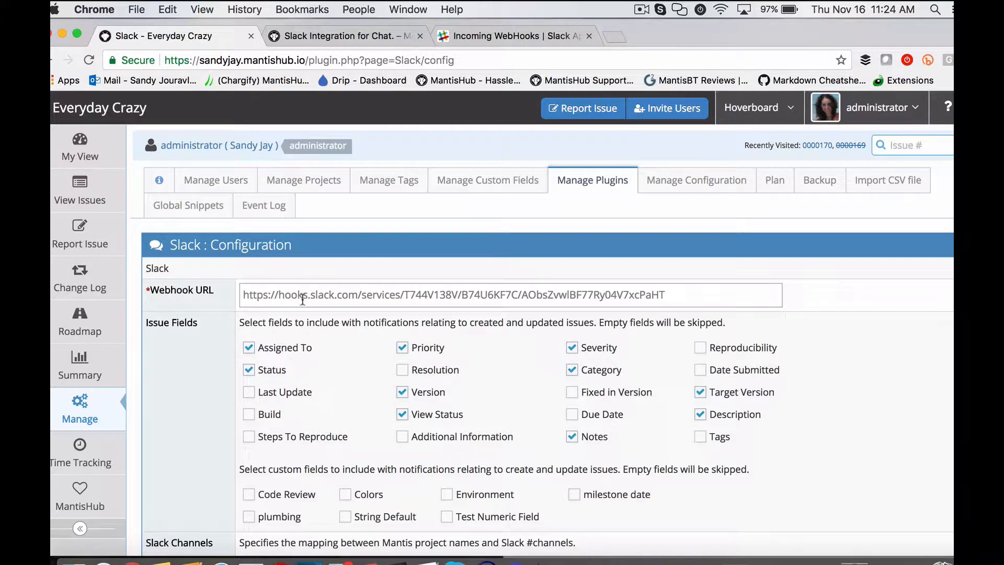
{"action": "scroll", "scroll_direction": "down", "scroll_amount": 3}
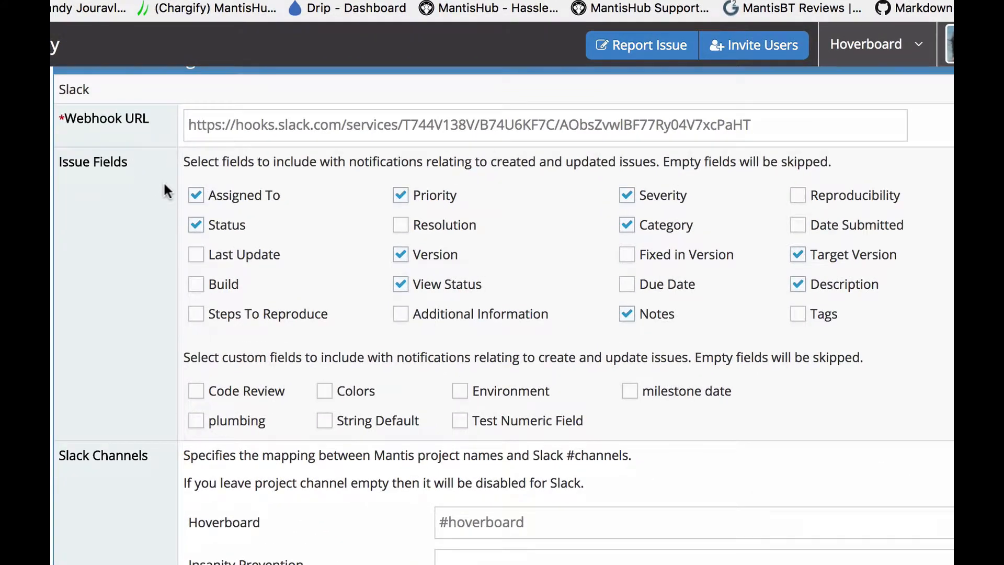
{"action": "mouse_move", "coordinate": [323, 220]}
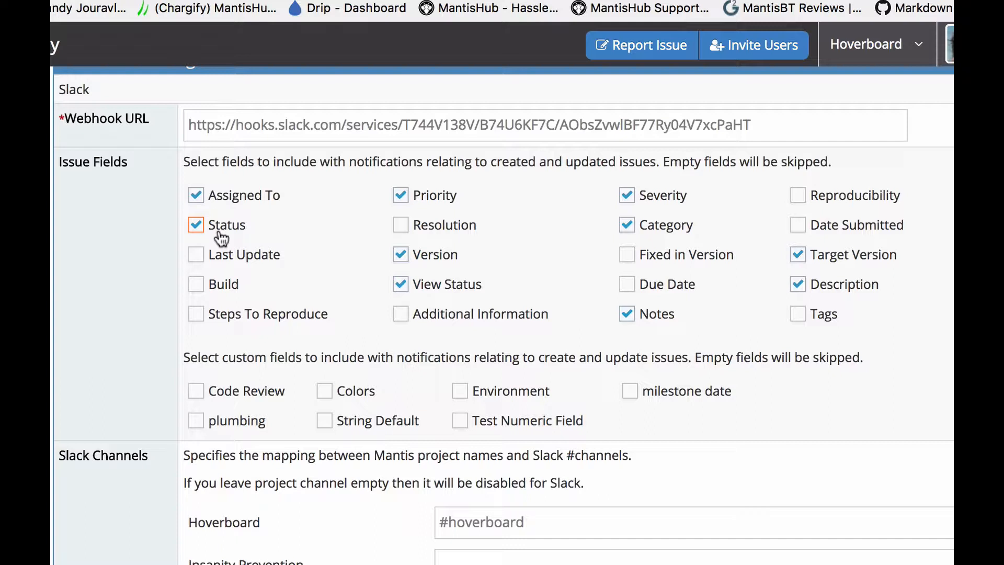
{"action": "mouse_move", "coordinate": [139, 356]}
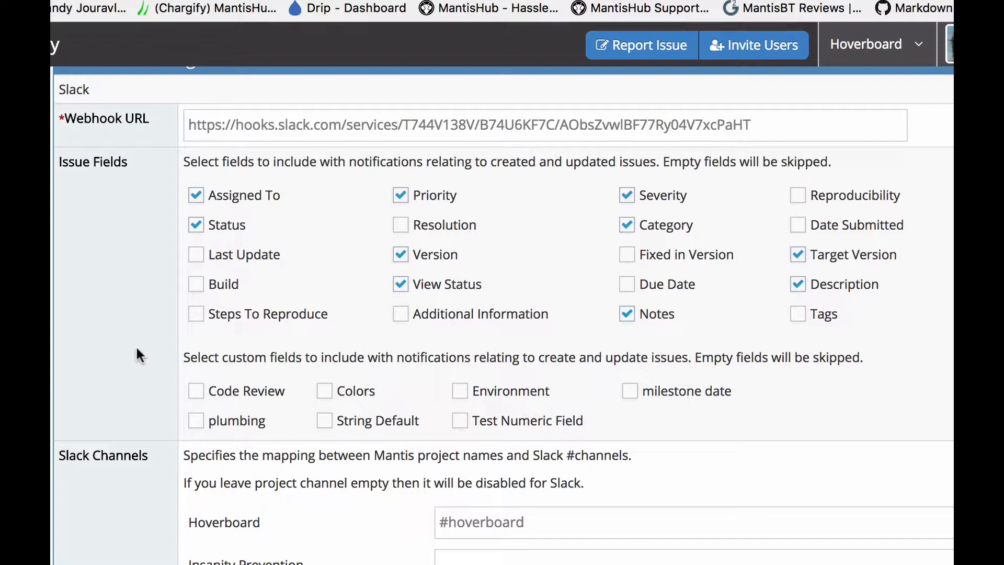
{"action": "mouse_move", "coordinate": [173, 355]}
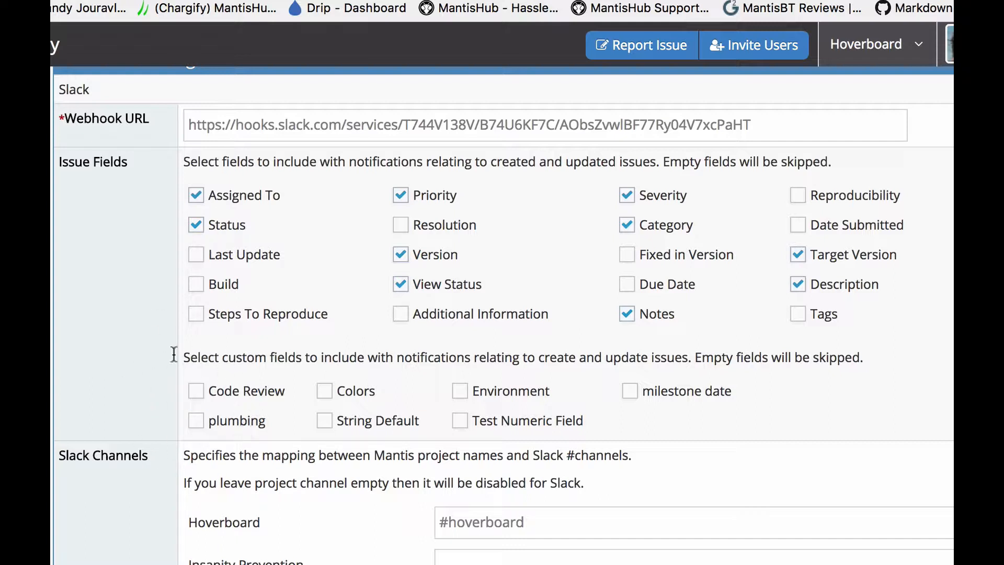
{"action": "mouse_move", "coordinate": [130, 413]}
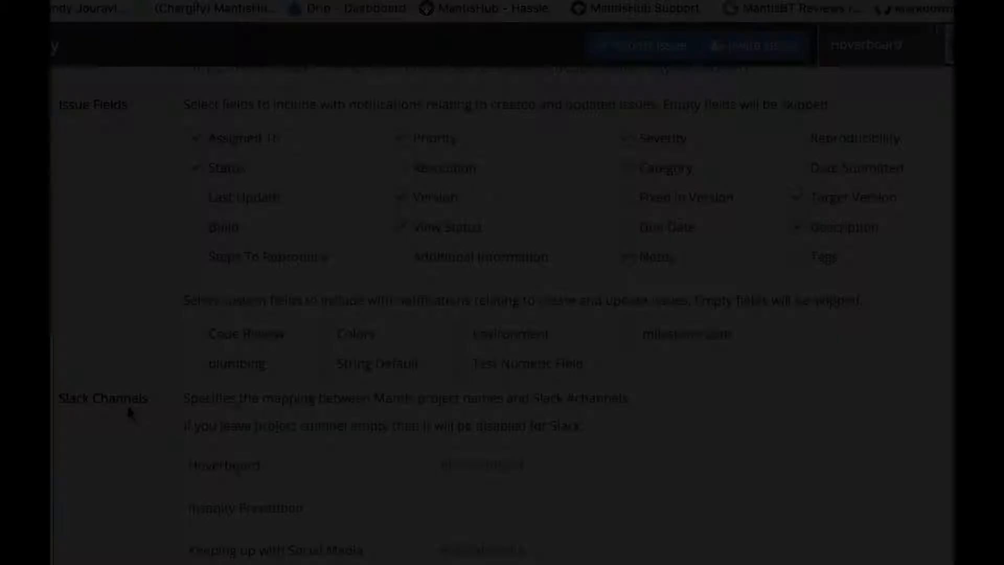
{"action": "scroll", "scroll_direction": "down", "scroll_amount": 3}
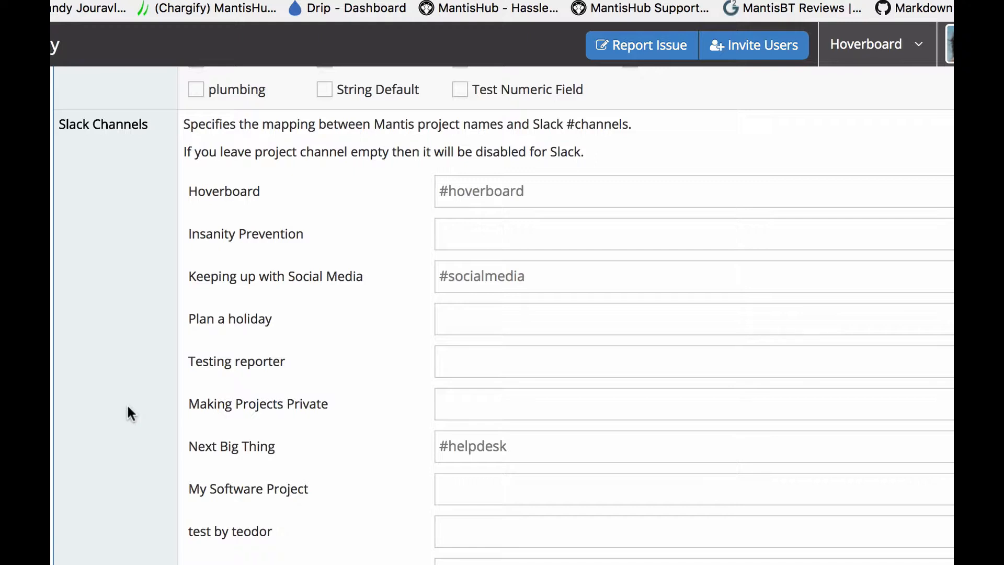
{"action": "mouse_move", "coordinate": [380, 232]}
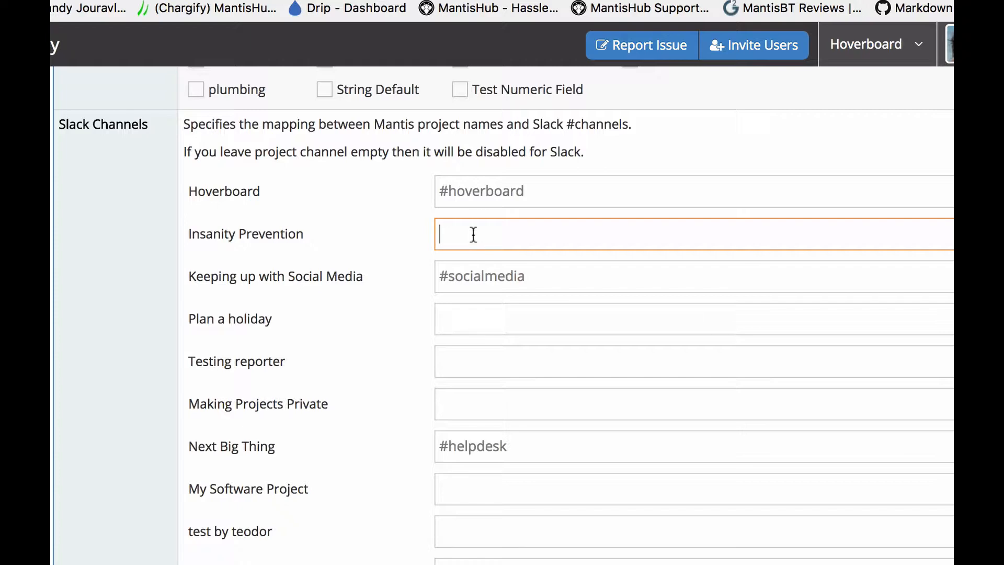
{"action": "mouse_move", "coordinate": [110, 441]}
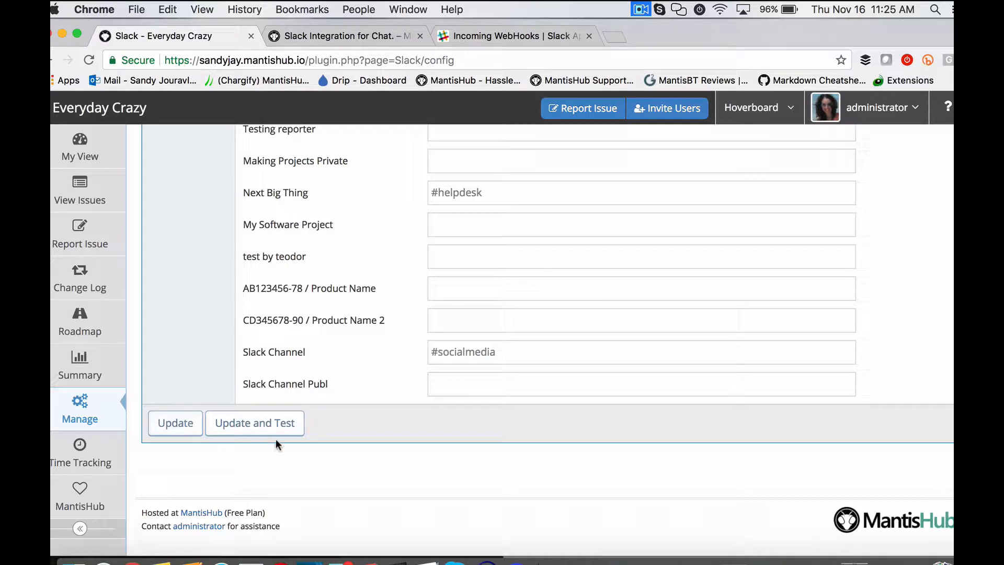
{"action": "mouse_move", "coordinate": [260, 478]}
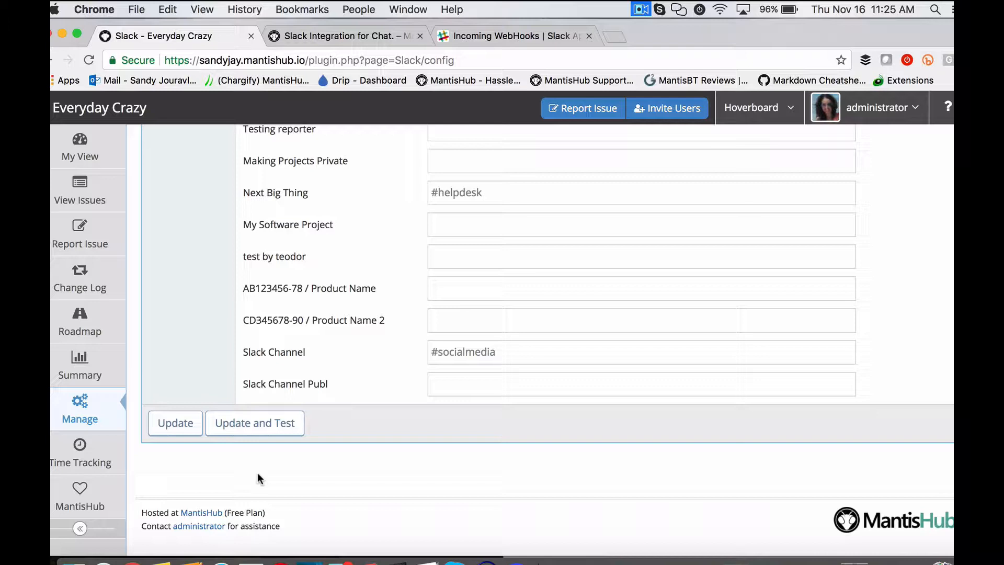
{"action": "mouse_move", "coordinate": [255, 423]}
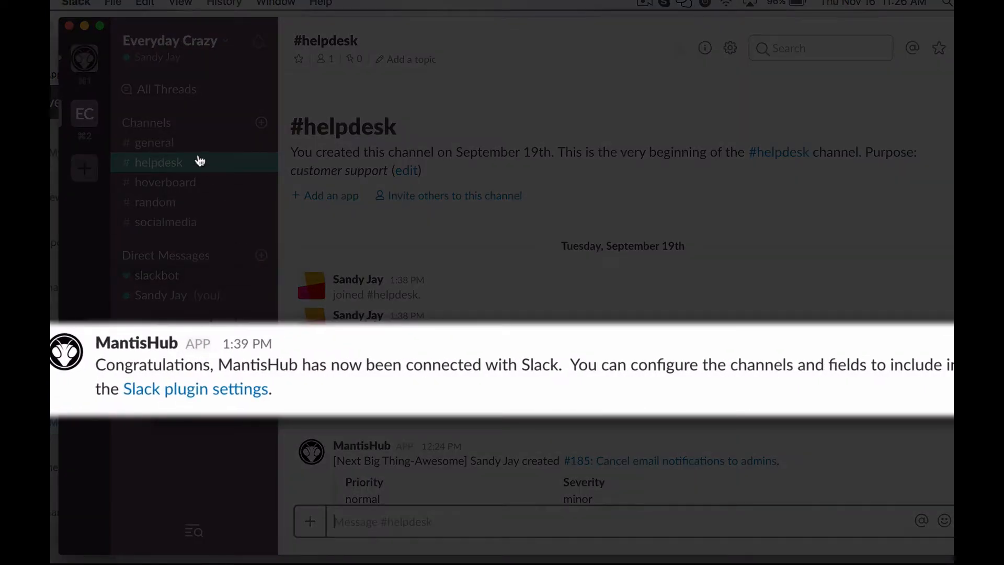
{"action": "mouse_move", "coordinate": [186, 376]}
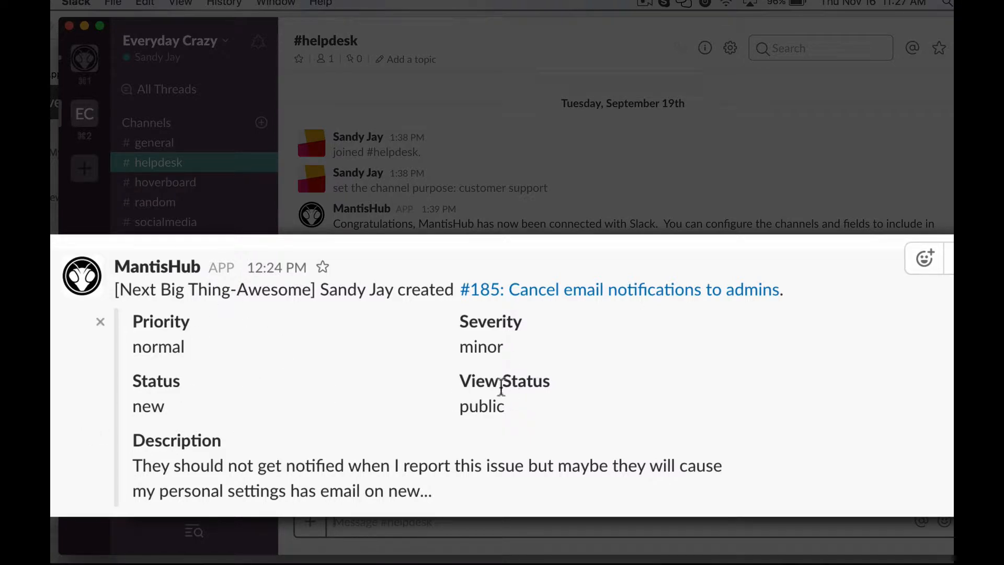
{"action": "mouse_move", "coordinate": [147, 347]}
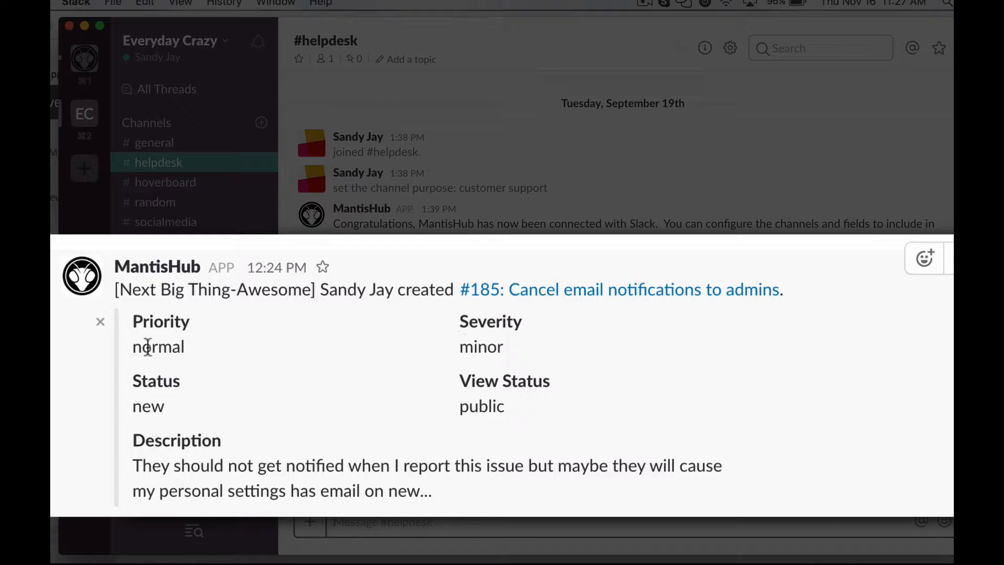
{"action": "mouse_move", "coordinate": [175, 405]}
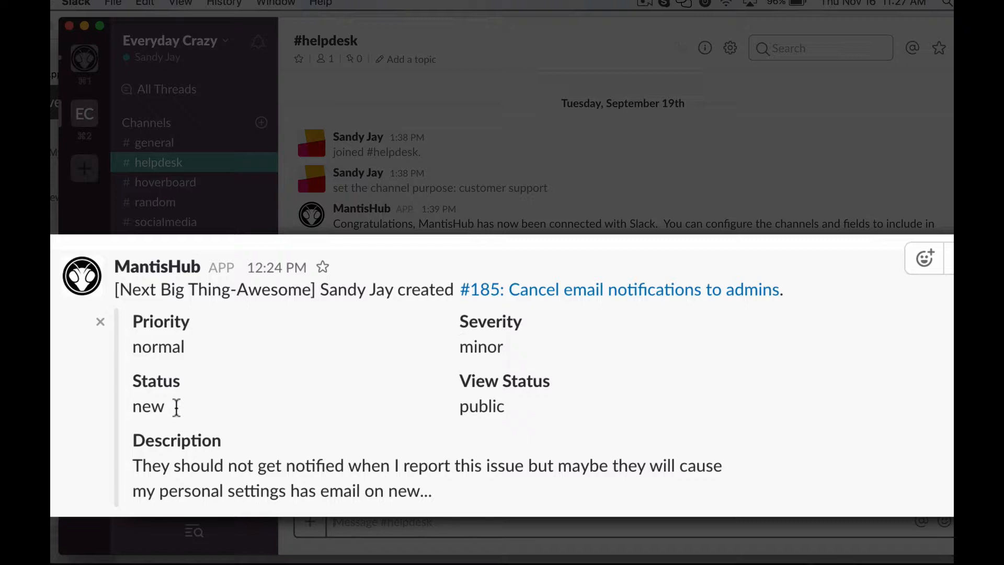
{"action": "mouse_move", "coordinate": [172, 346]}
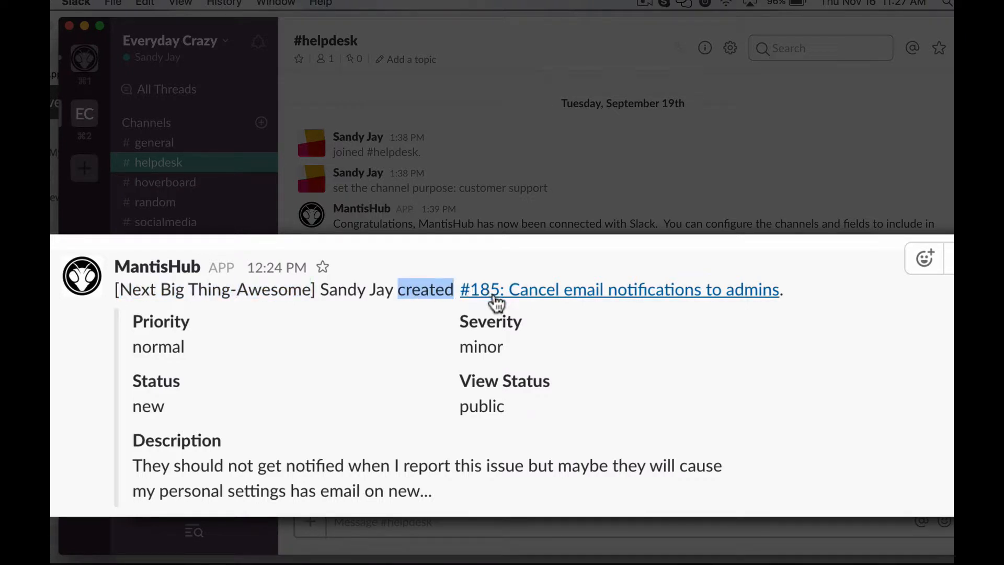
{"action": "mouse_move", "coordinate": [541, 302]}
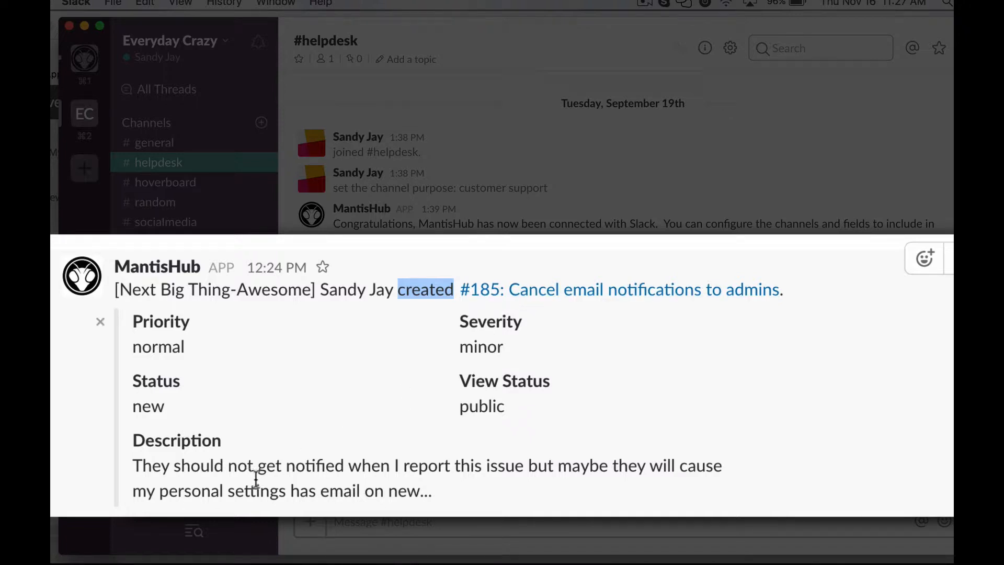
{"action": "mouse_move", "coordinate": [307, 481]}
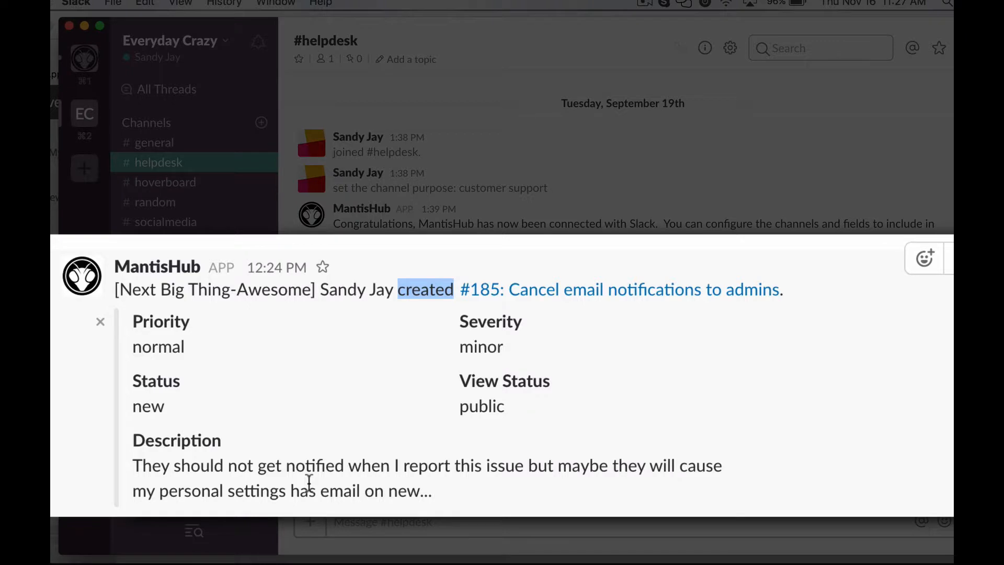
{"action": "mouse_move", "coordinate": [489, 332]}
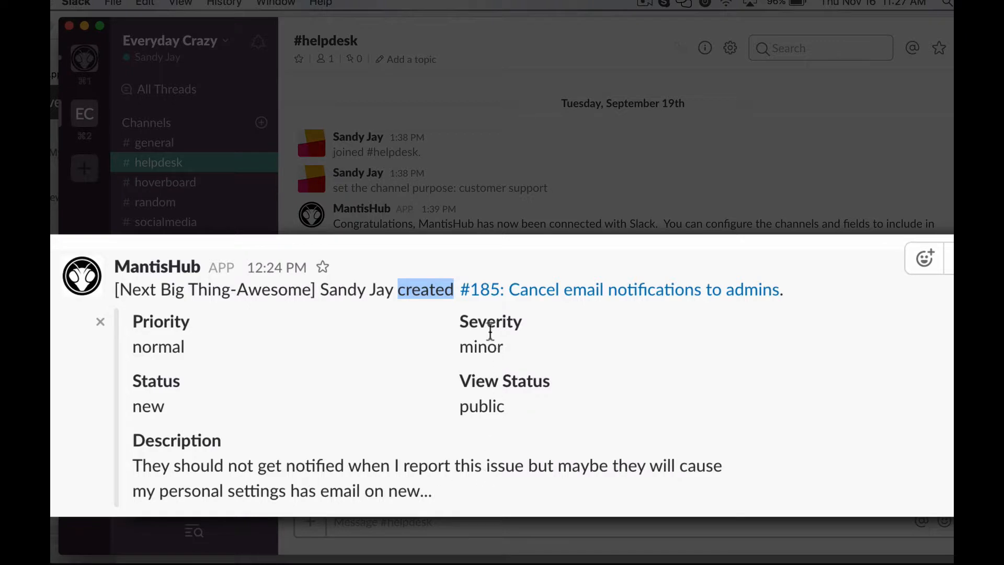
{"action": "mouse_move", "coordinate": [547, 298]}
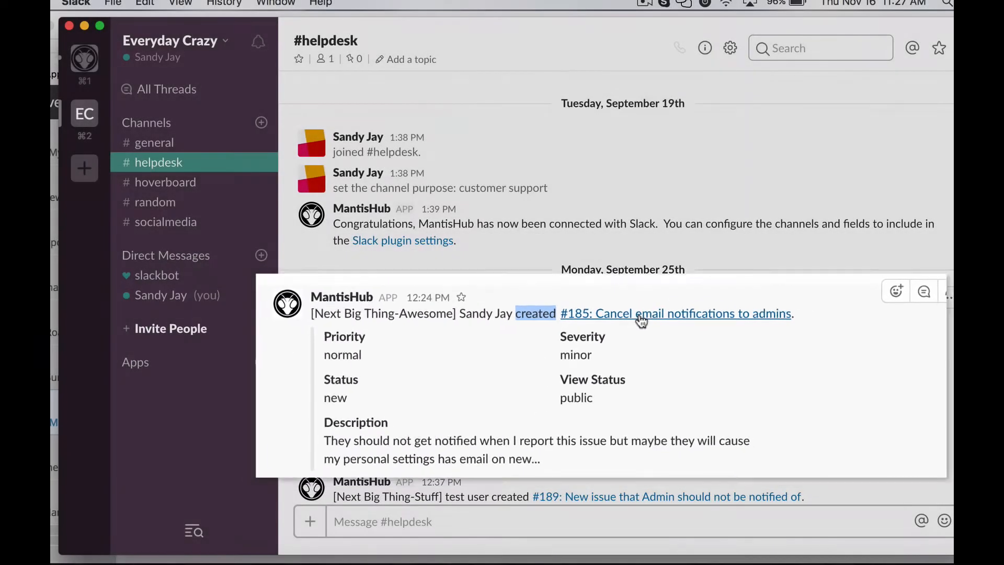
View issue #185 from its notification, then the Slack Integration for Chat article
{"action": "left_click", "coordinate": [675, 313]}
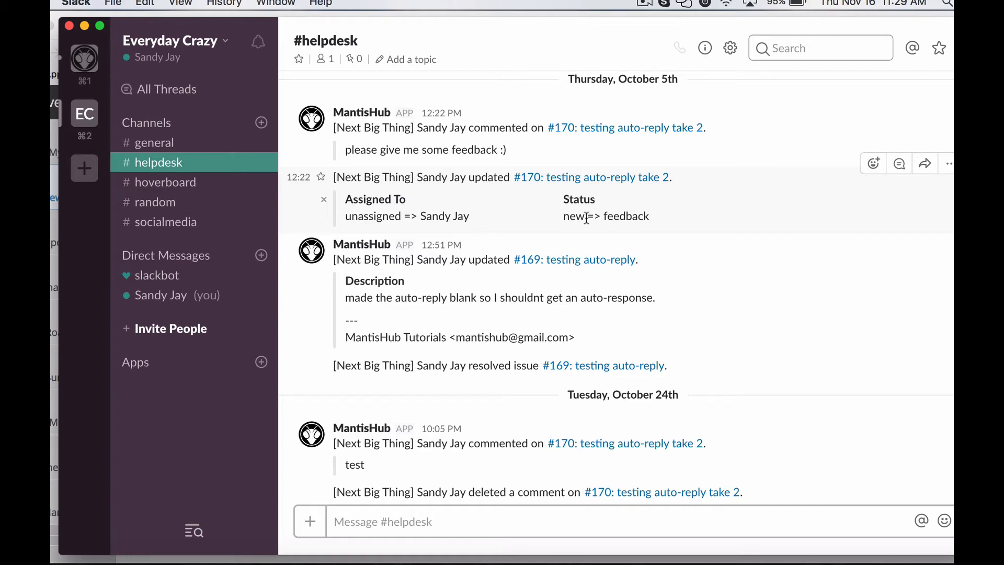
{"action": "left_click", "coordinate": [339, 27]}
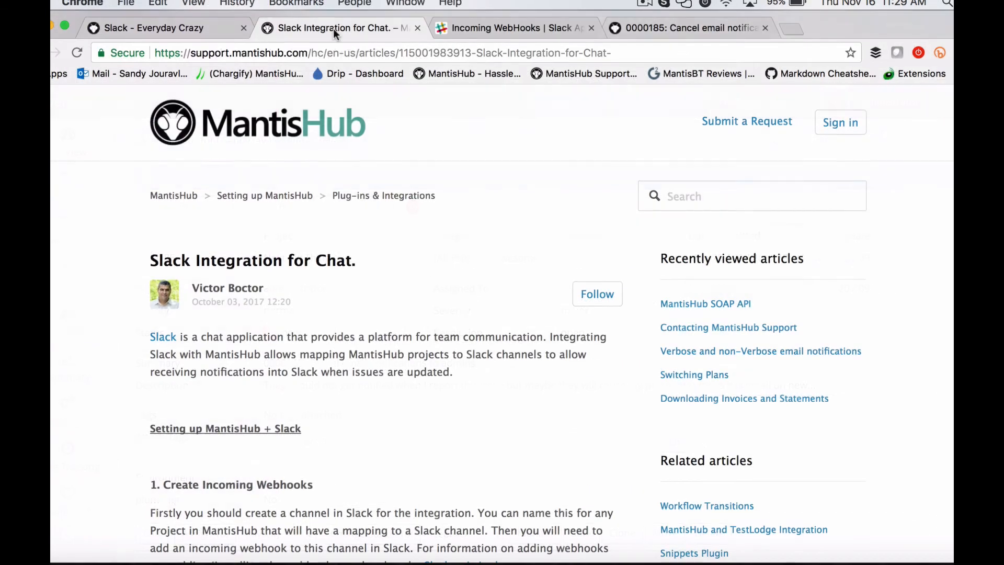